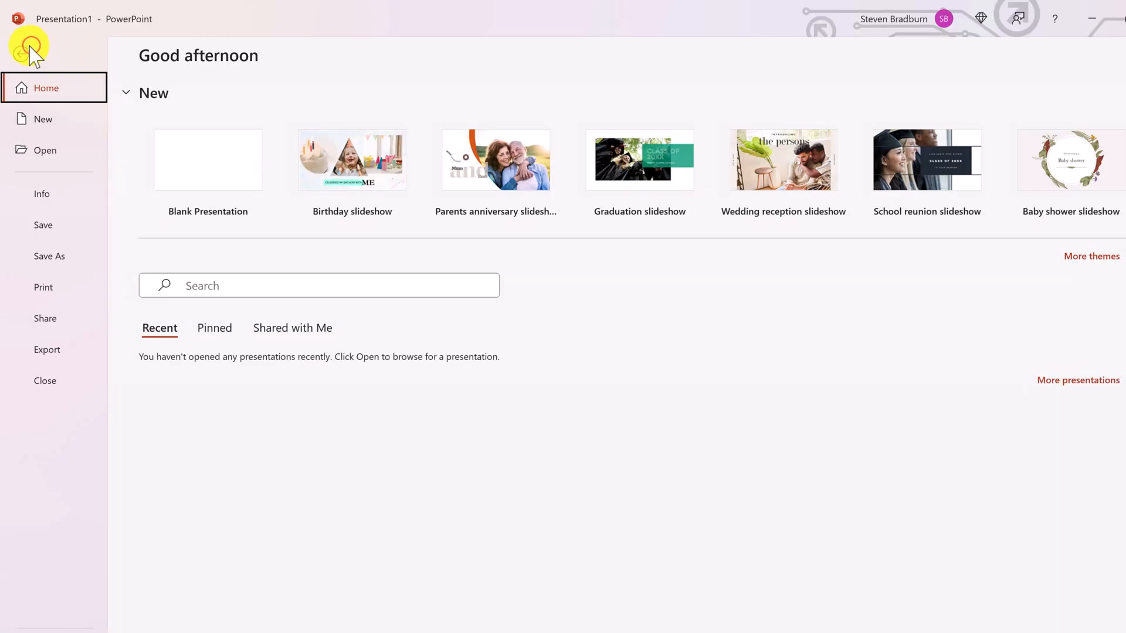
# Step: Return from the File start screen to the presentation
pyautogui.click(49, 256)
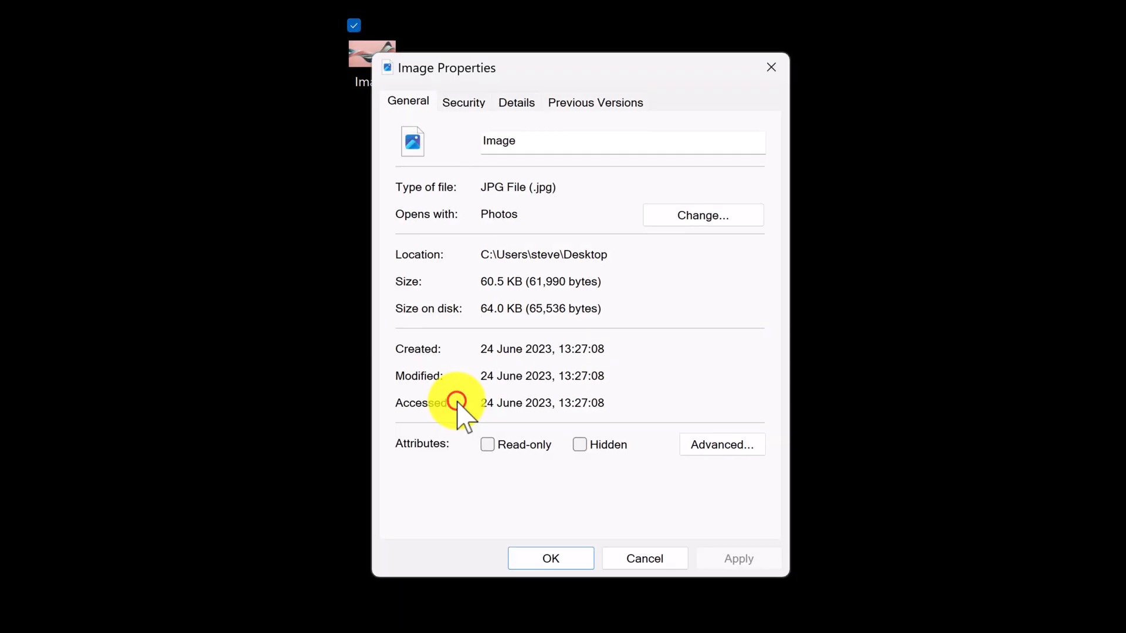
# Step: Review the exported image's properties and close PowerPoint
pyautogui.click(516, 102)
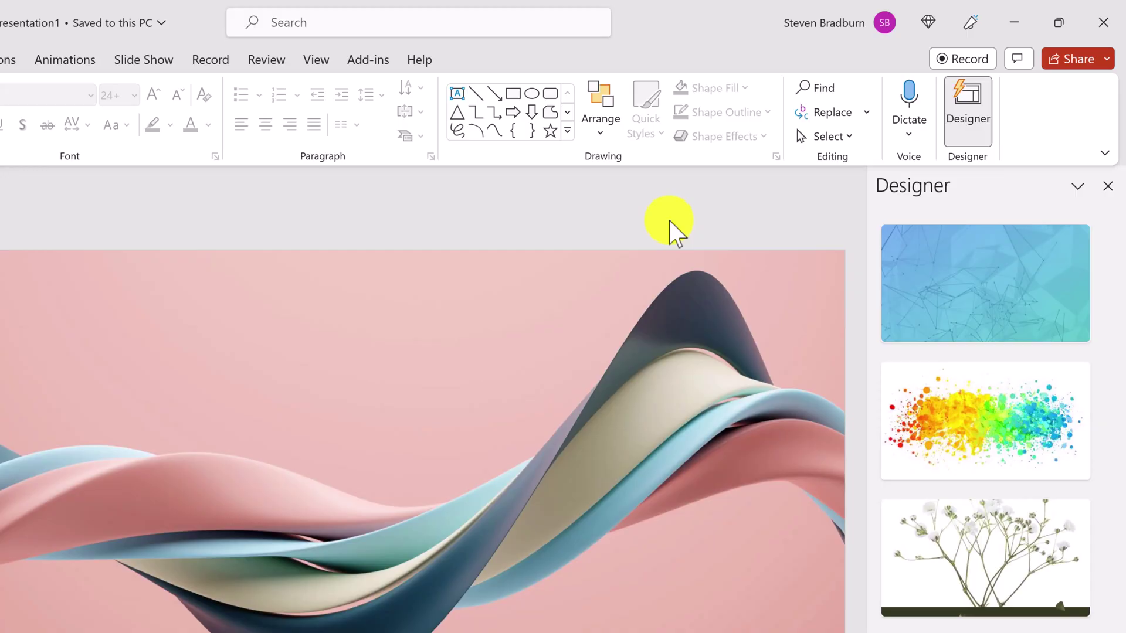
pyautogui.moveTo(1102, 24)
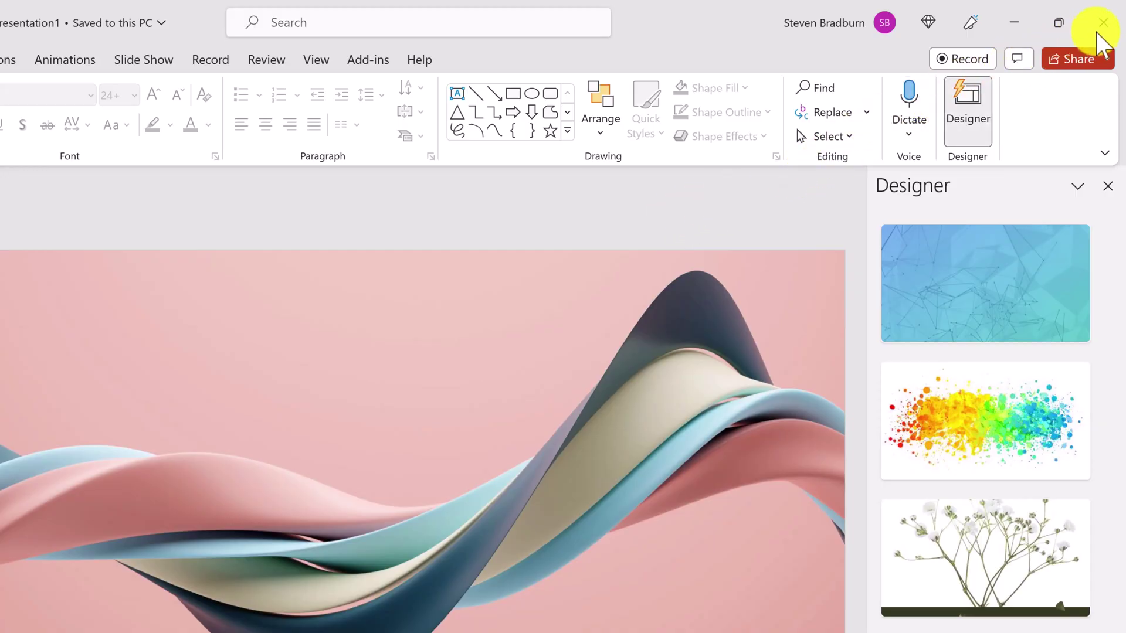
pyautogui.click(1100, 21)
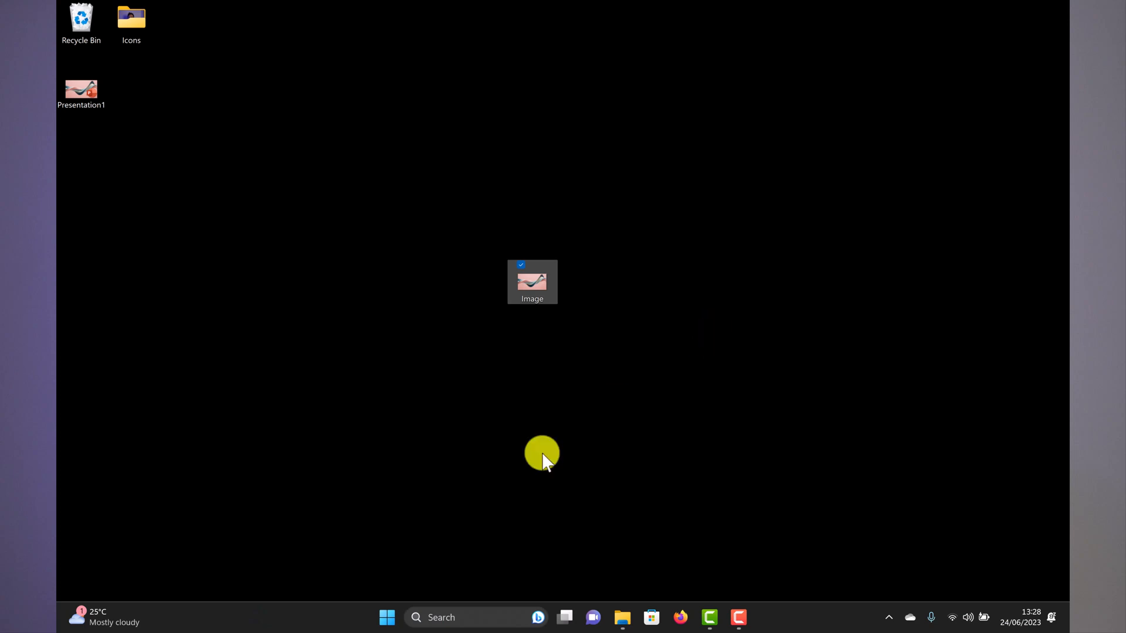
# Step: Launch the Registry Editor by running regedit from the Run dialog
pyautogui.click(386, 618)
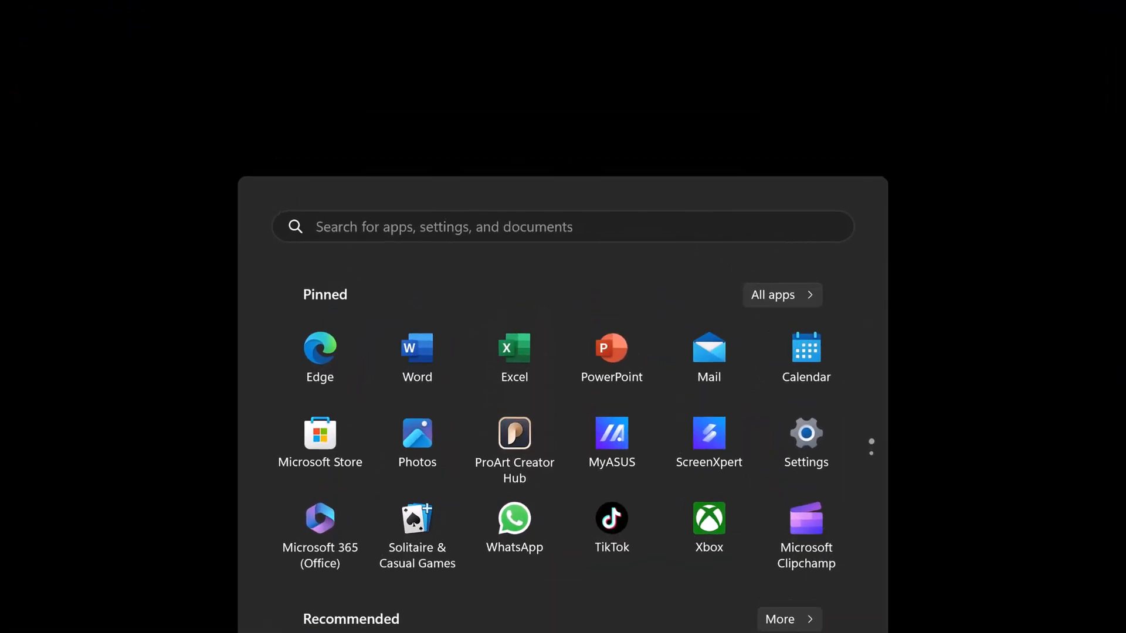
pyautogui.write('Run')
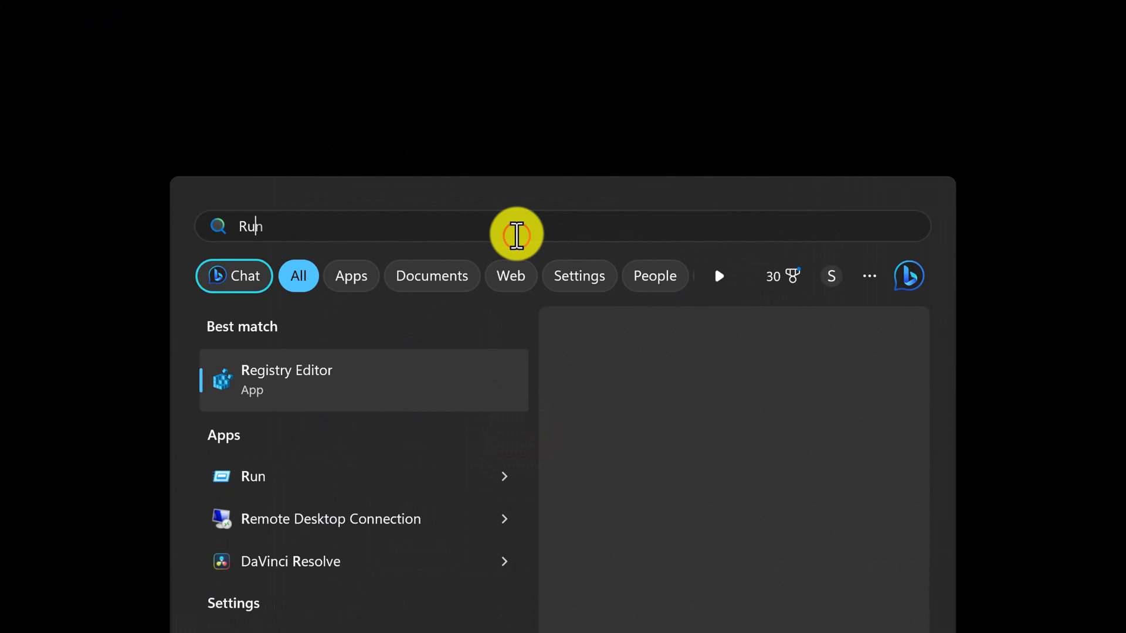
pyautogui.click(253, 476)
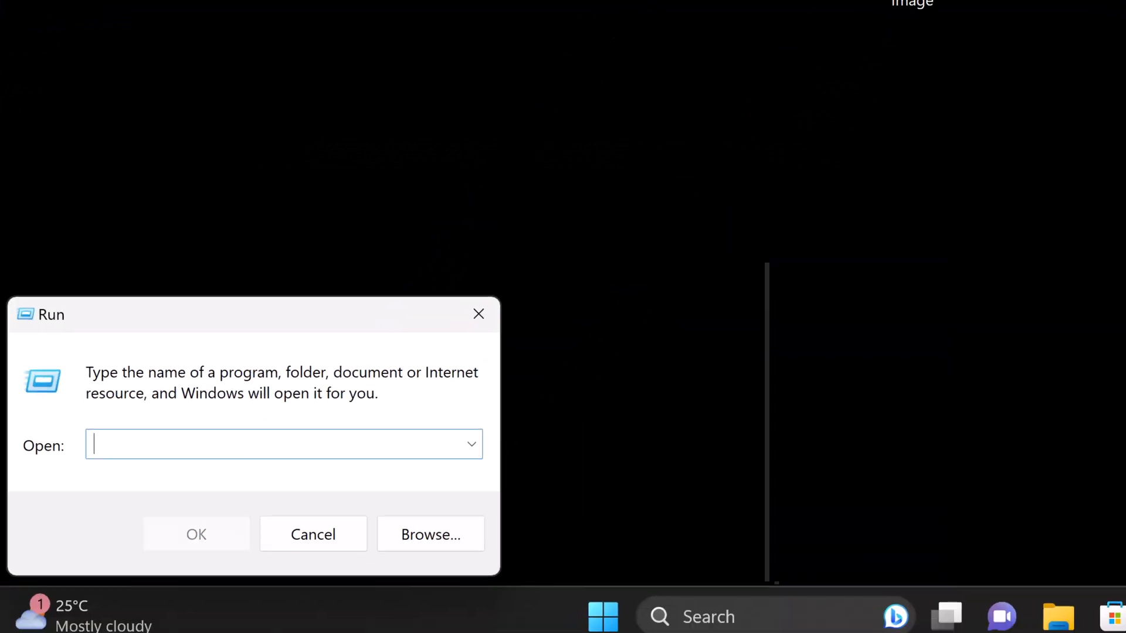
pyautogui.write('rege')
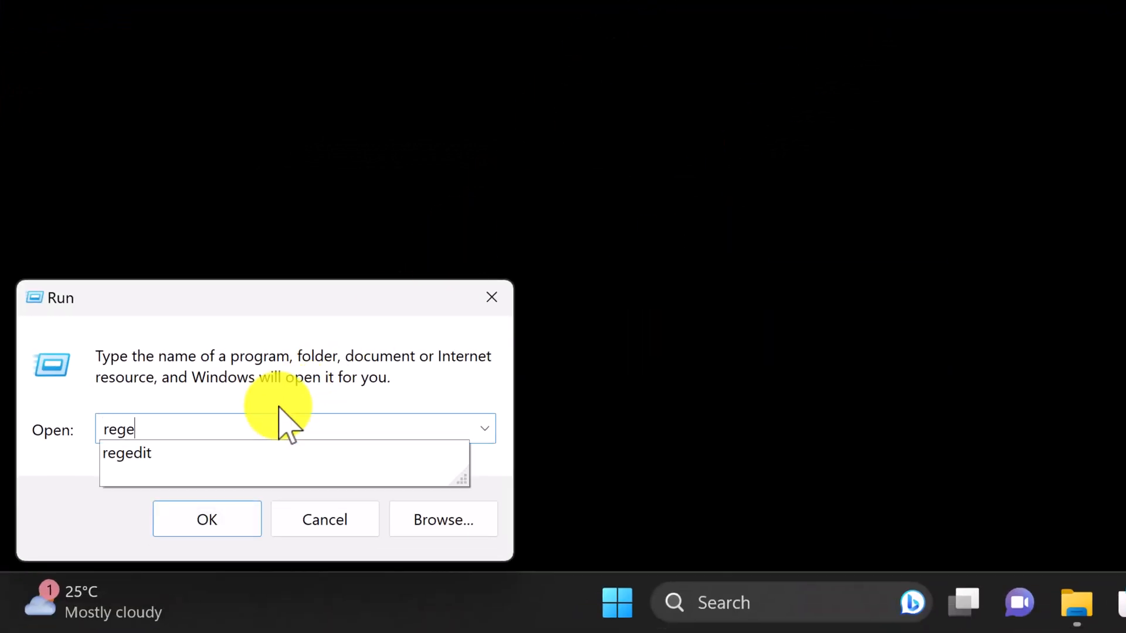
pyautogui.click(206, 518)
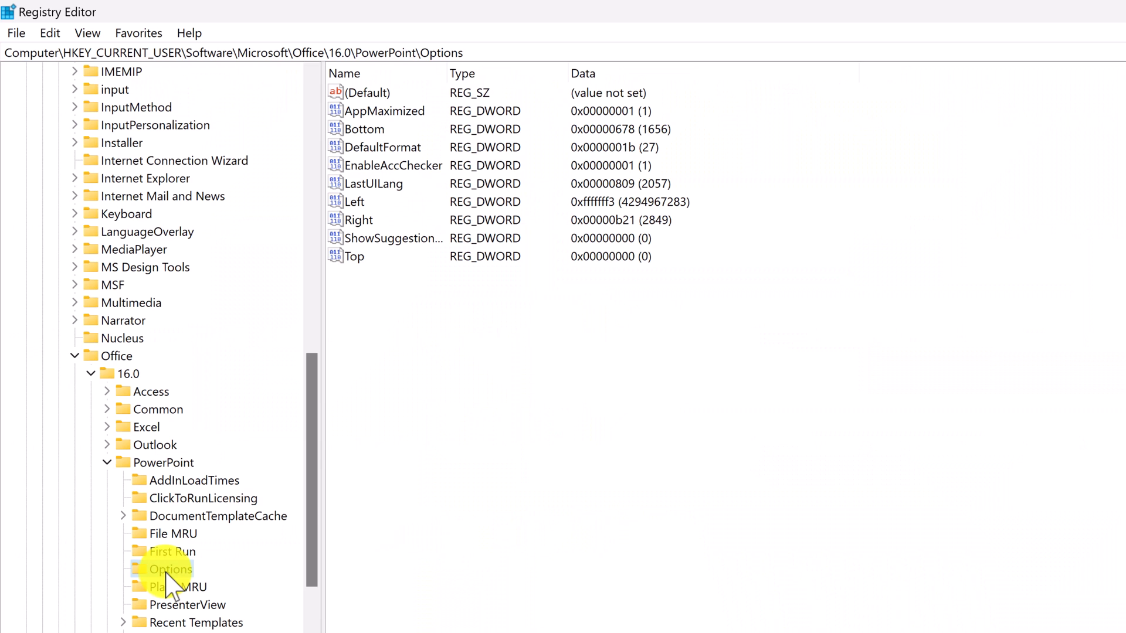
# Step: Create a new DWORD (32-bit) value named ExportBitmapResolution in the Options key and edit it
pyautogui.rightClick(439, 494)
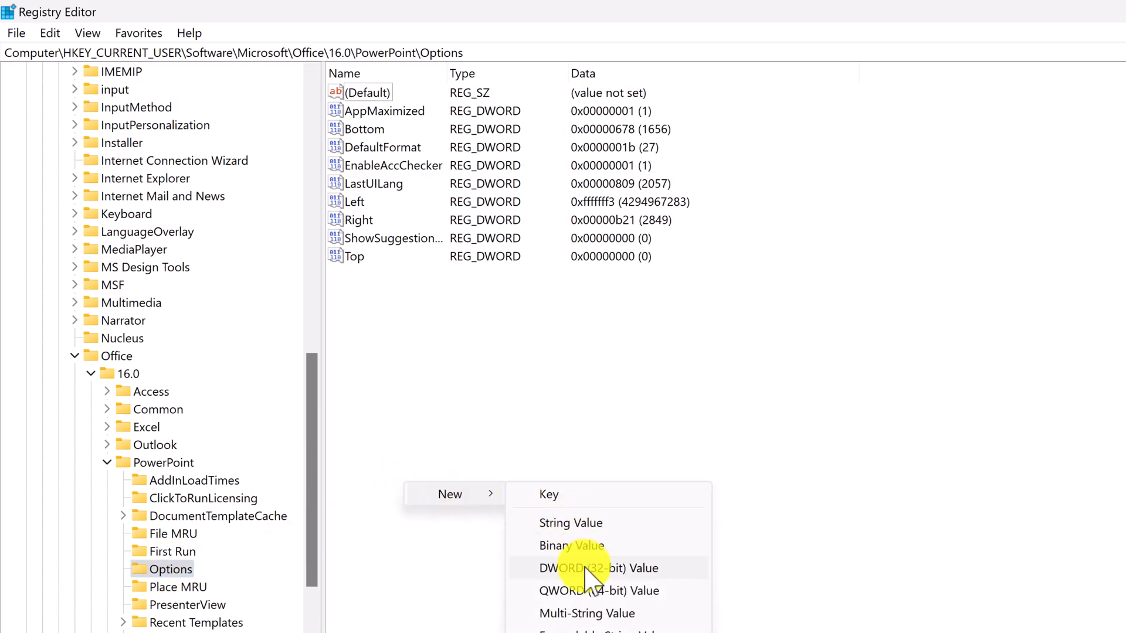
pyautogui.click(596, 567)
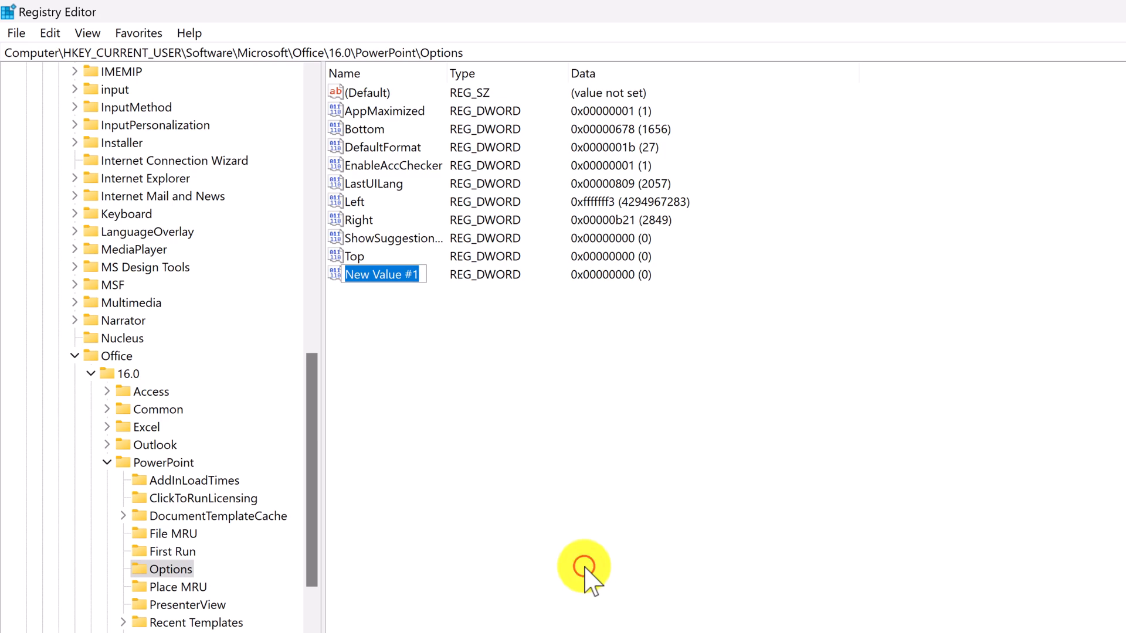
pyautogui.write('ExportBit')
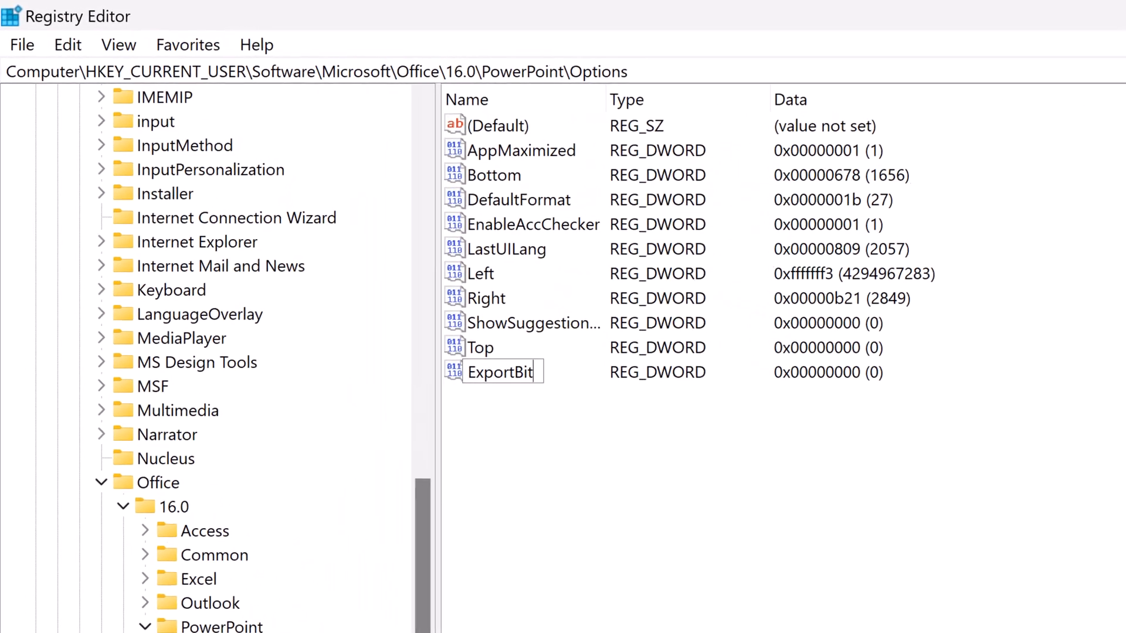
pyautogui.write('mapResolution')
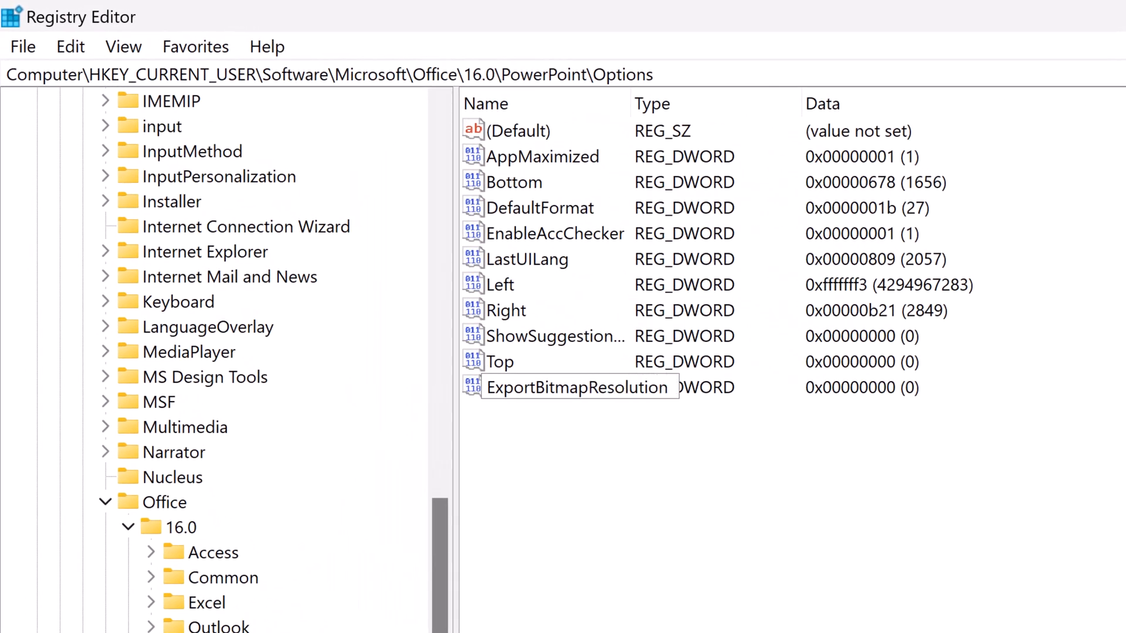
pyautogui.press('Enter')
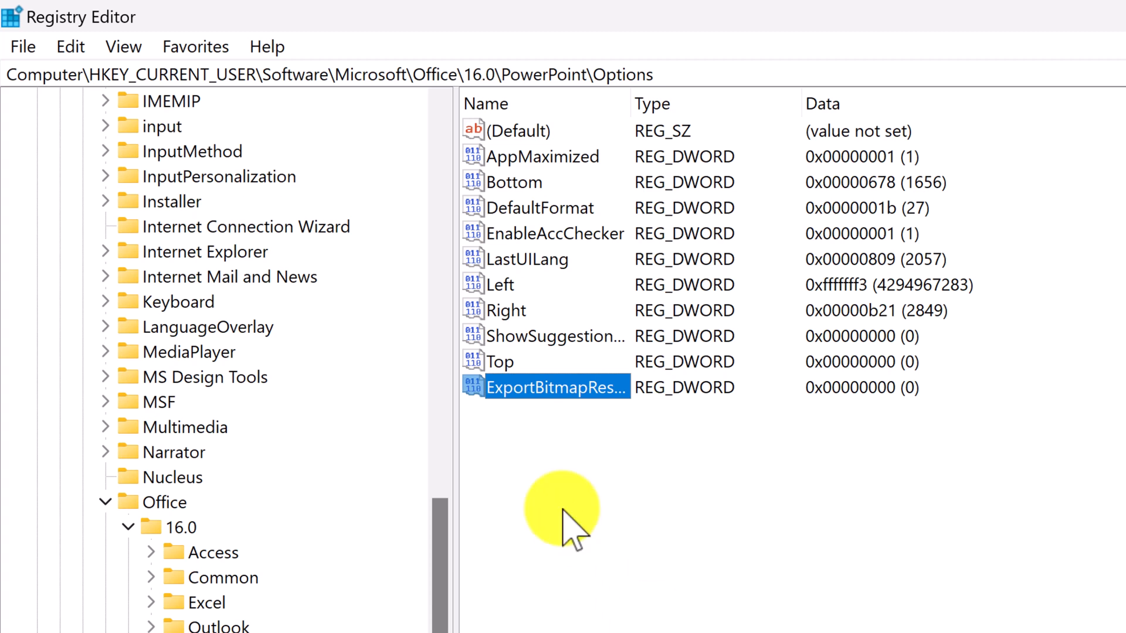
pyautogui.doubleClick(556, 387)
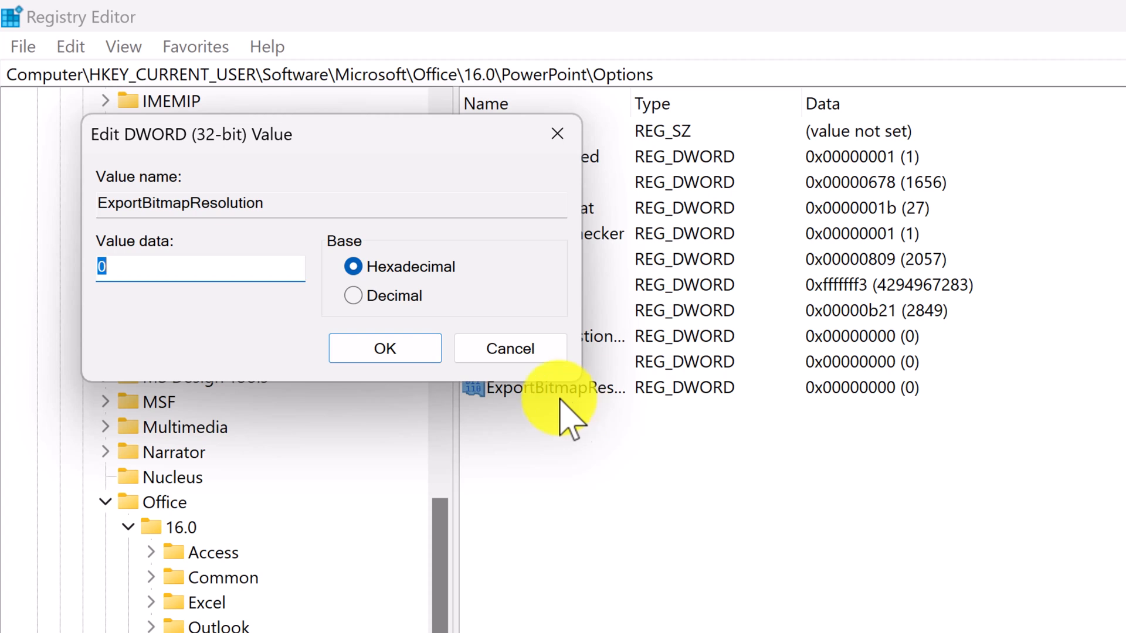
# Step: Set ExportBitmapResolution's data to decimal 300 and confirm
pyautogui.click(353, 296)
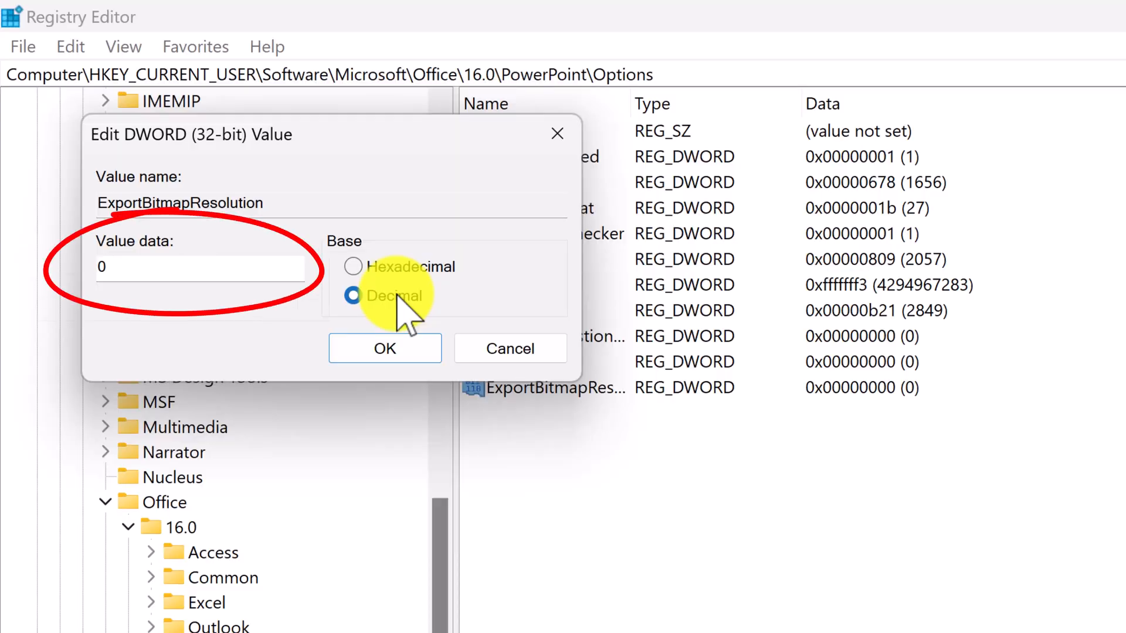
pyautogui.write('96')
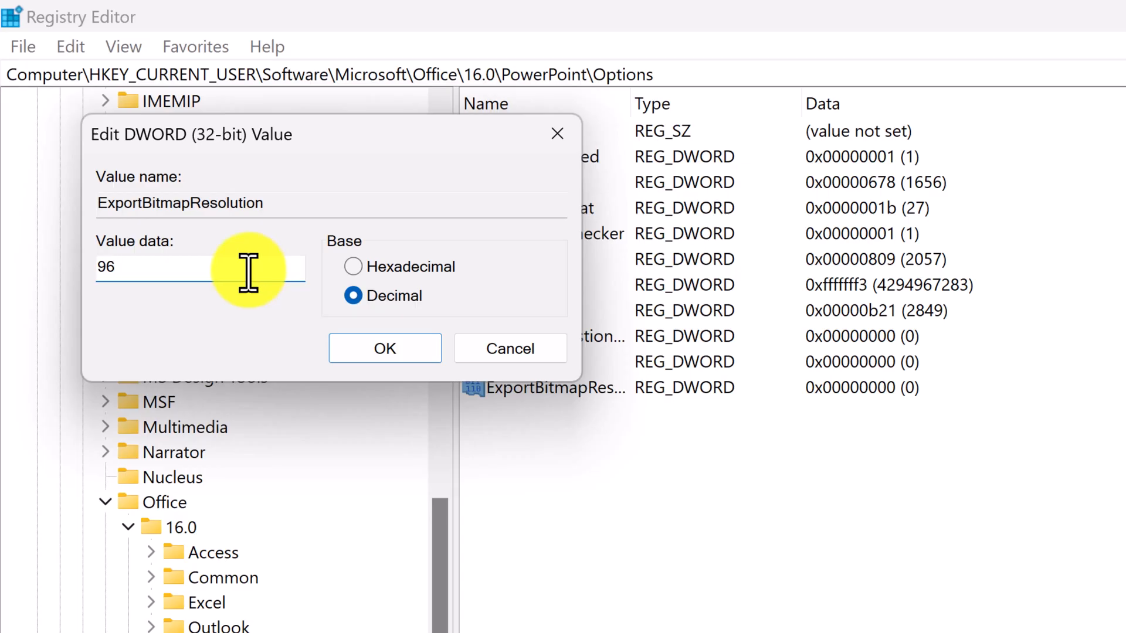
pyautogui.write('300')
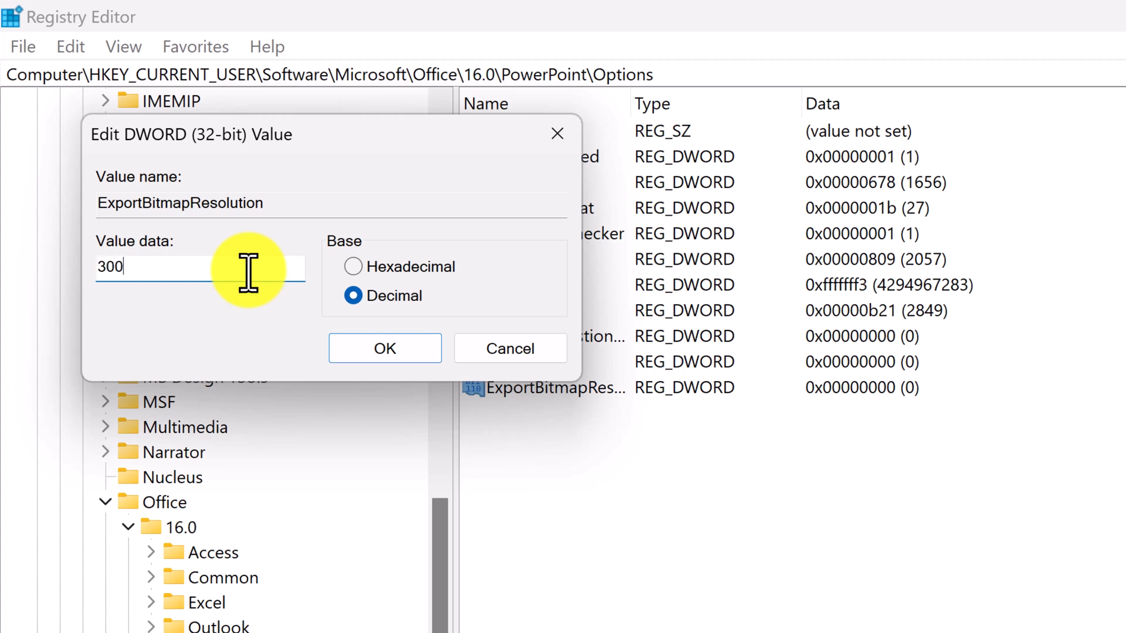
pyautogui.click(384, 347)
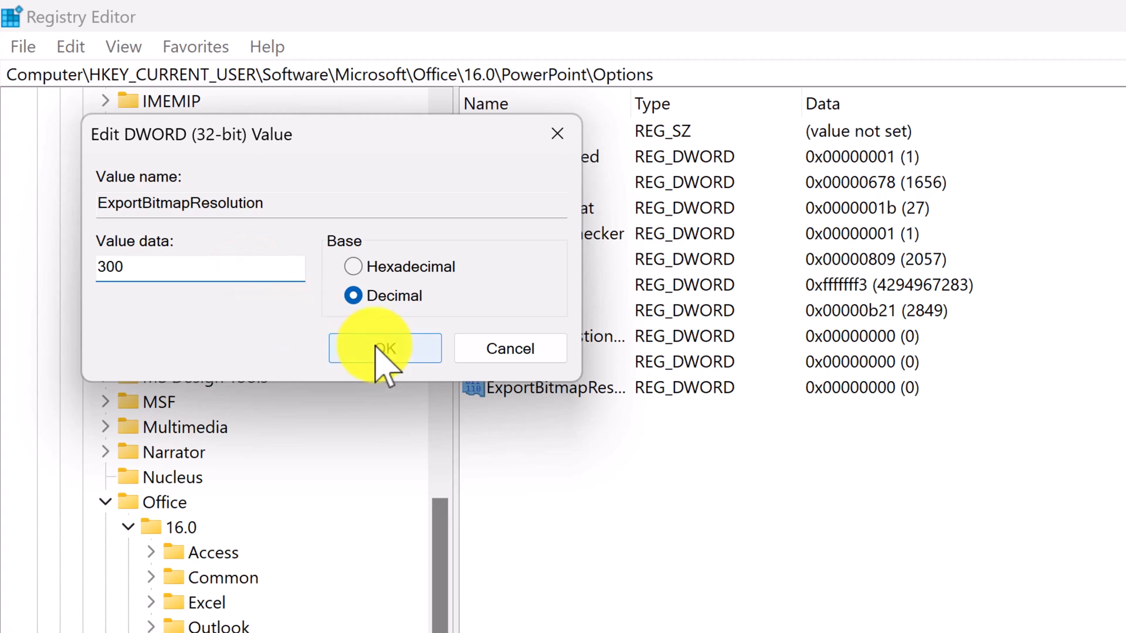
pyautogui.click(384, 349)
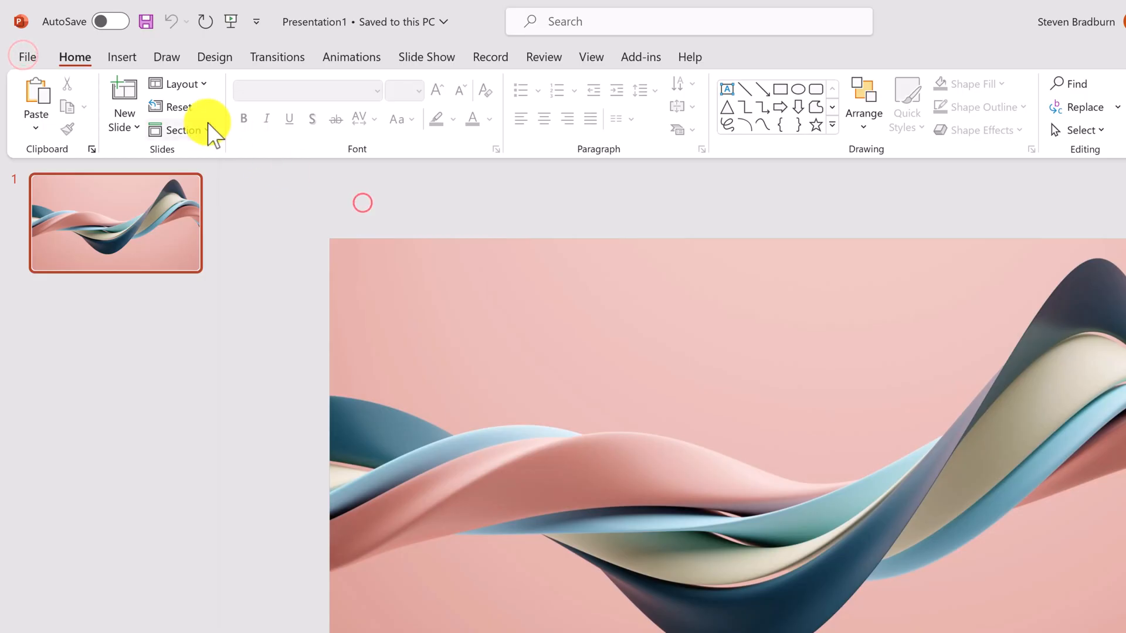
# Step: Bring up Save As for the reopened presentation in PowerPoint
pyautogui.click(26, 56)
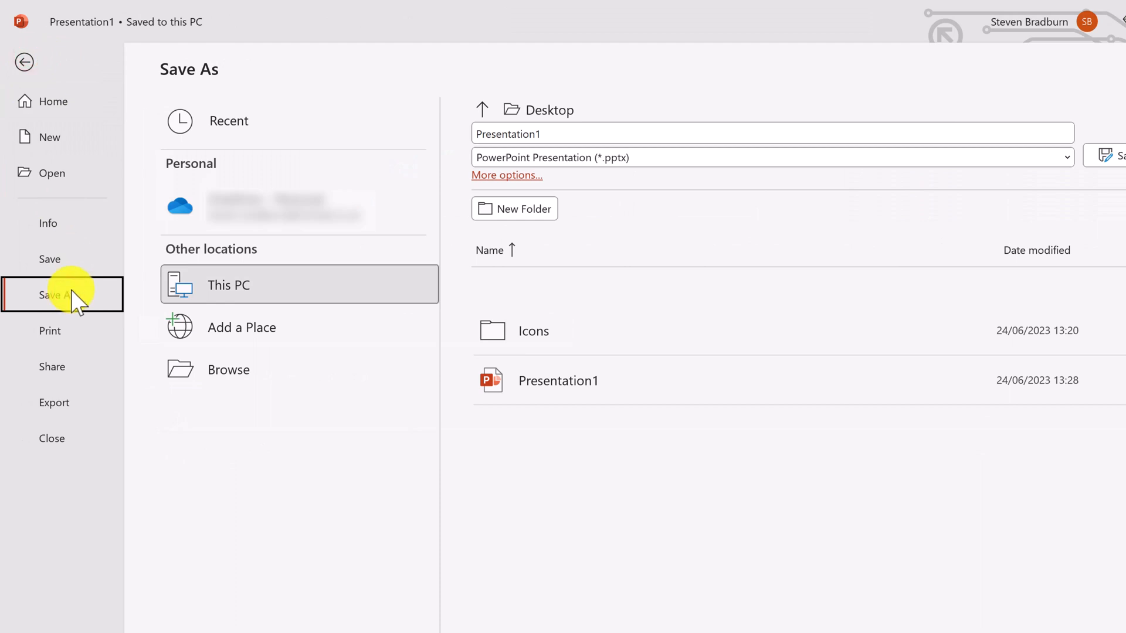